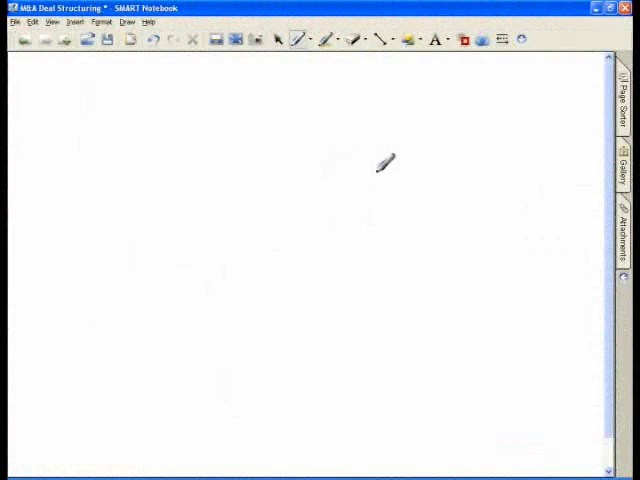
- Handwrite in black 'Treat deal legally → STOCK (seller likes)' and 'TAX purposes → ASSET (acquiror likes)'
left_click_drag(50, 68, 88, 72)
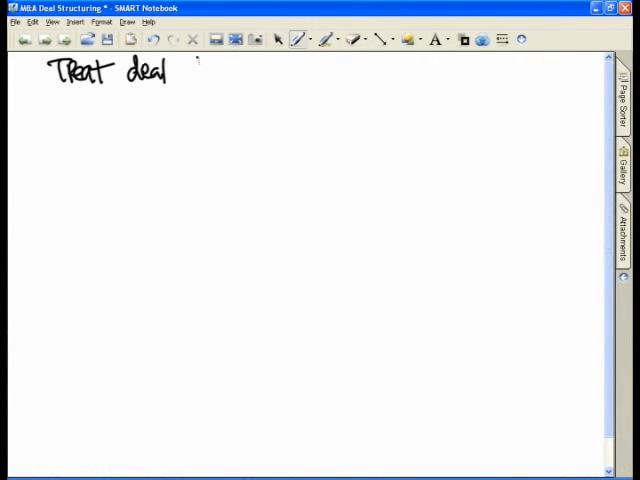
left_click_drag(195, 75, 300, 72)
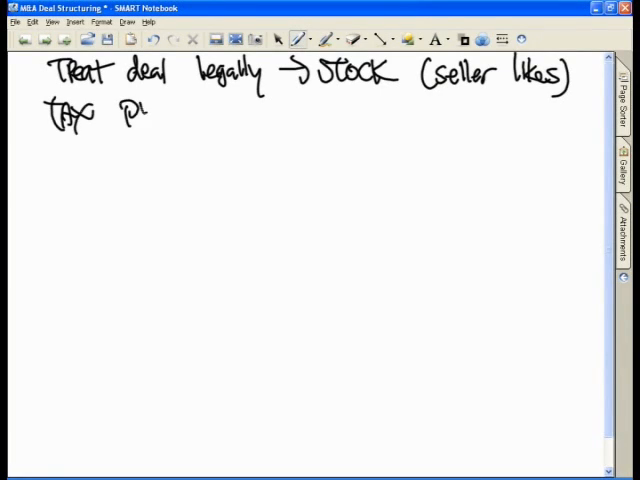
left_click_drag(120, 110, 230, 112)
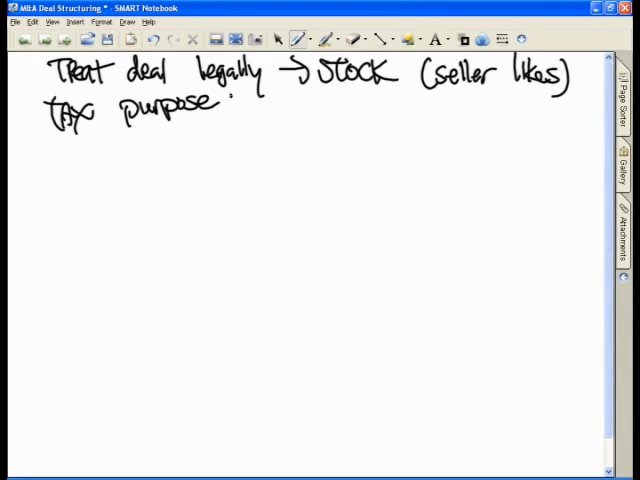
left_click_drag(205, 110, 220, 105)
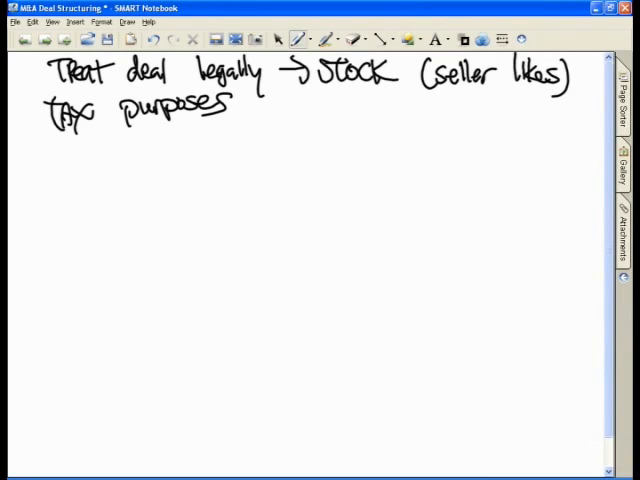
left_click_drag(255, 110, 268, 105)
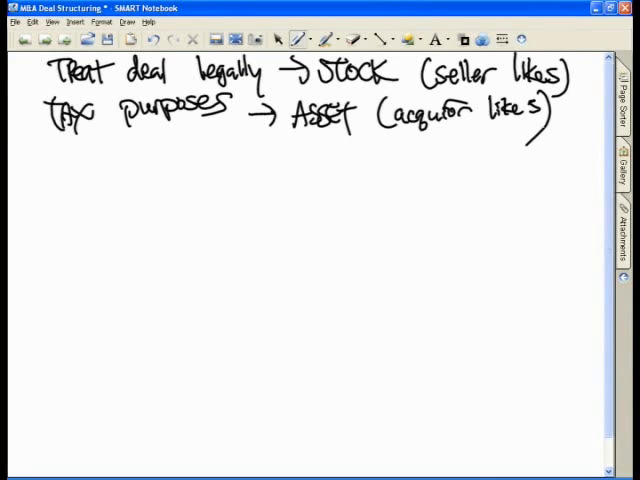
- Write '338(h)(10) ELECTION → S-Corp' in blue below the previous notes
left_click_drag(48, 160, 80, 185)
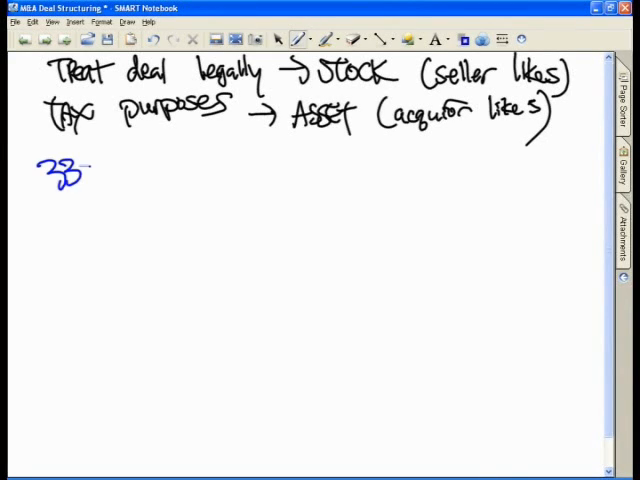
left_click_drag(85, 168, 148, 175)
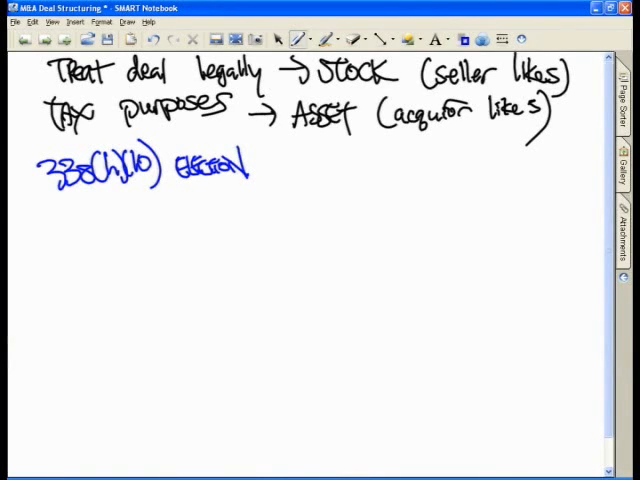
left_click_drag(265, 163, 340, 170)
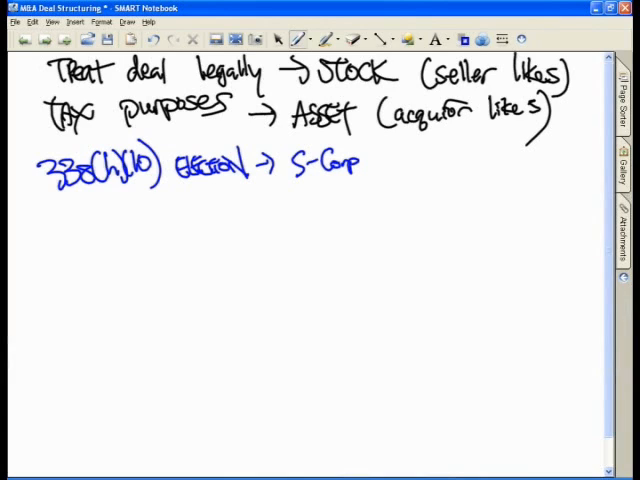
- Under the 338 note, write '754 →' pointing to partnerships
left_click_drag(72, 200, 70, 225)
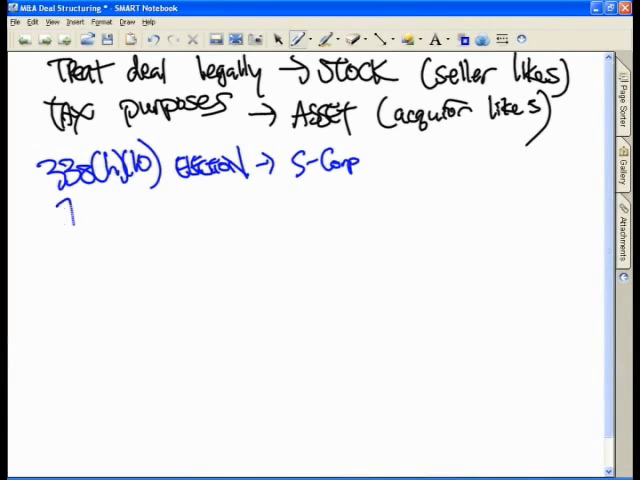
left_click_drag(60, 215, 150, 210)
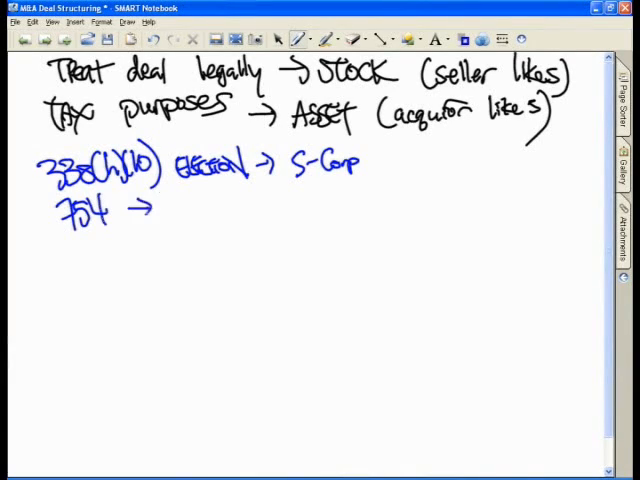
type("par")
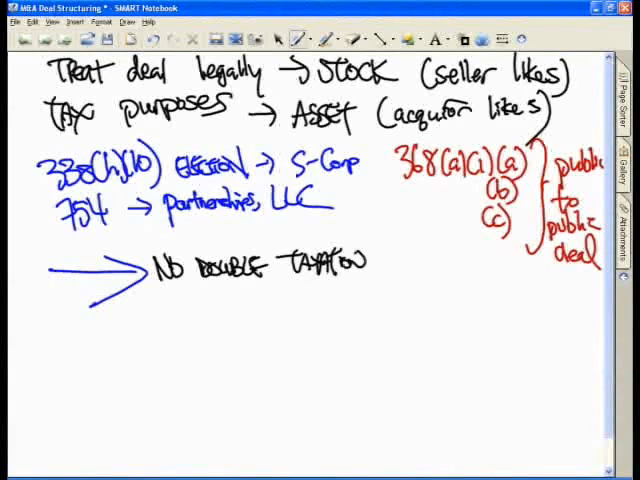
- Add 'for seller' after 'No DOUBLE TAXATION'
type("for sell")
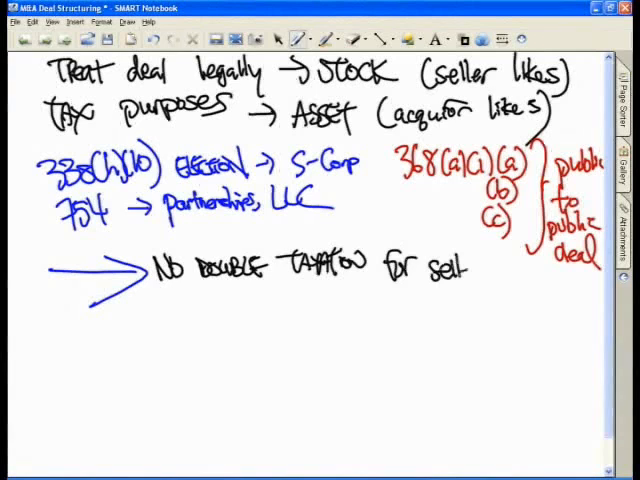
left_click_drag(185, 300, 240, 300)
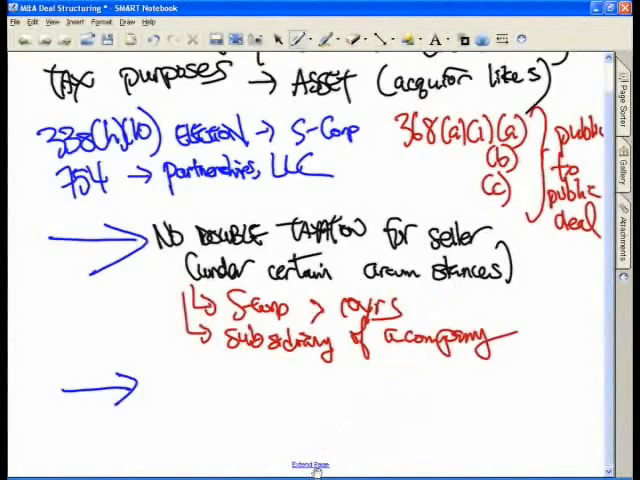
- Next to the blue arrow, write 'ACQ can depreciate full price (GW amortization is tax deductible)'
scroll("down", 3)
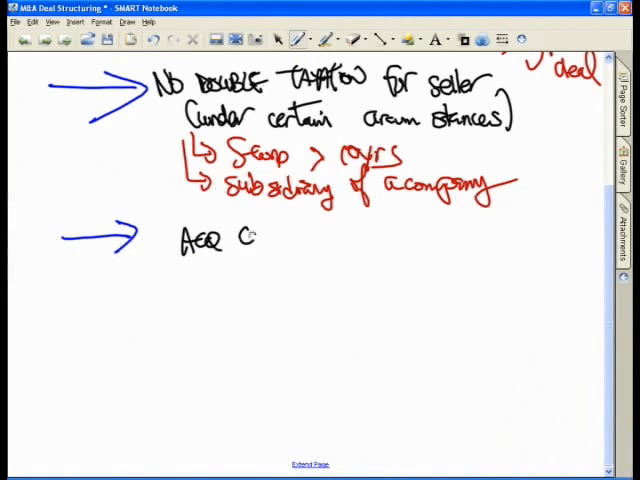
type("can depreciate full price")
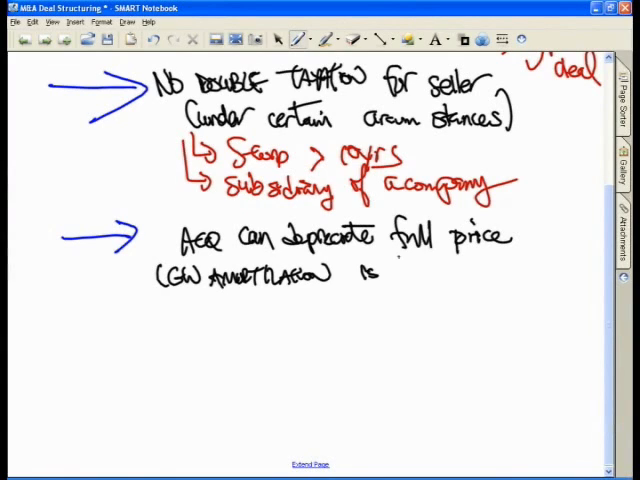
type("tax deductible)")
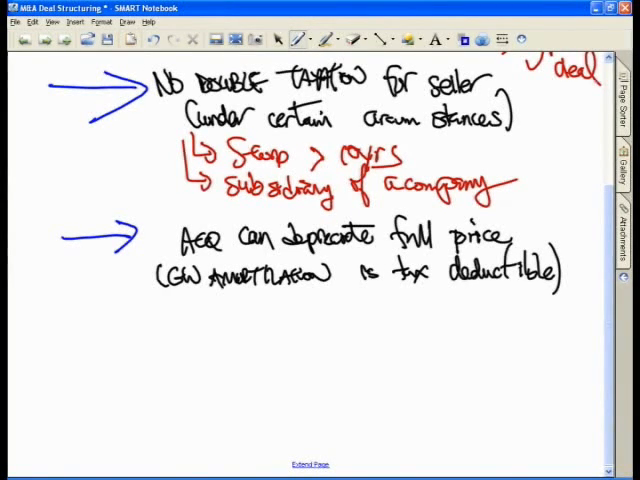
- Draw a third arrow on sheltering NOLs, with a red $100 NOL offsetting future taxable income
left_click_drag(90, 338, 135, 338)
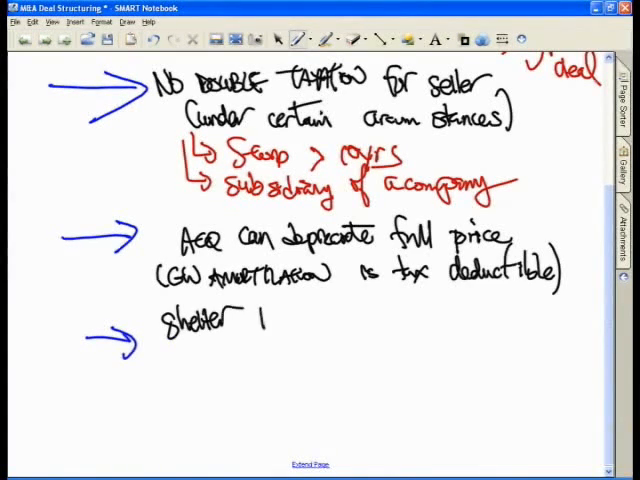
type("NOLs")
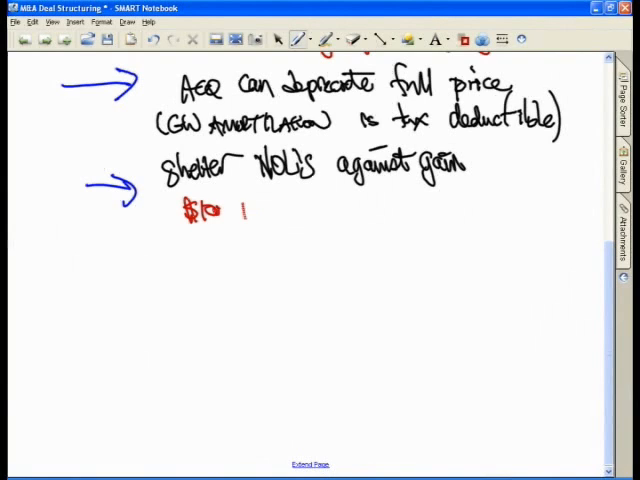
type("NOL → offset against")
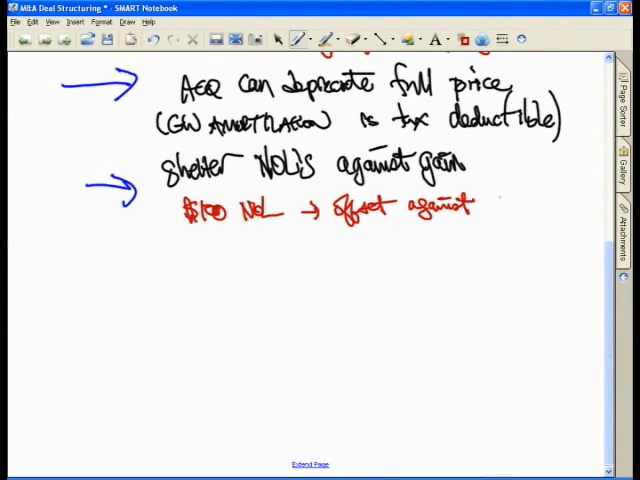
type("Future")
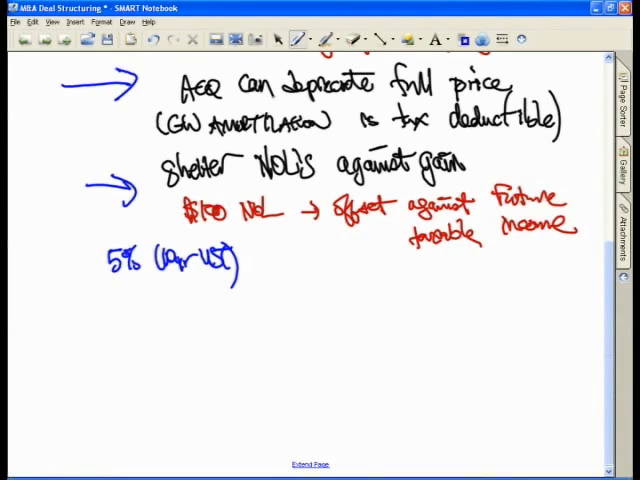
- Write '→ of NOL / yr upon change of control' and '↔ 20 yrs', then start '$200 Cap ga'
left_click_drag(245, 270, 285, 275)
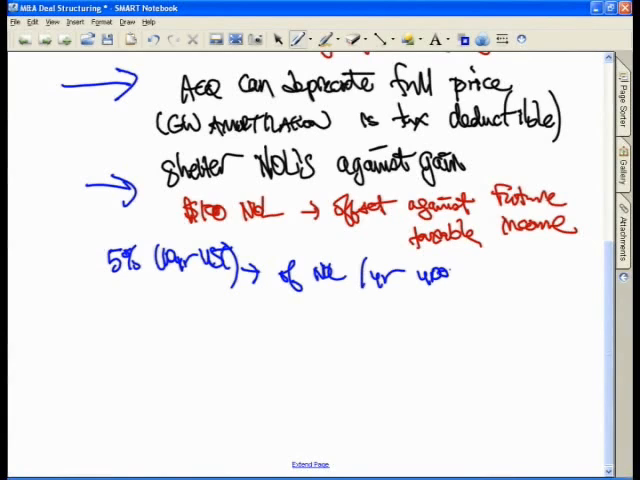
left_click_drag(455, 275, 530, 270)
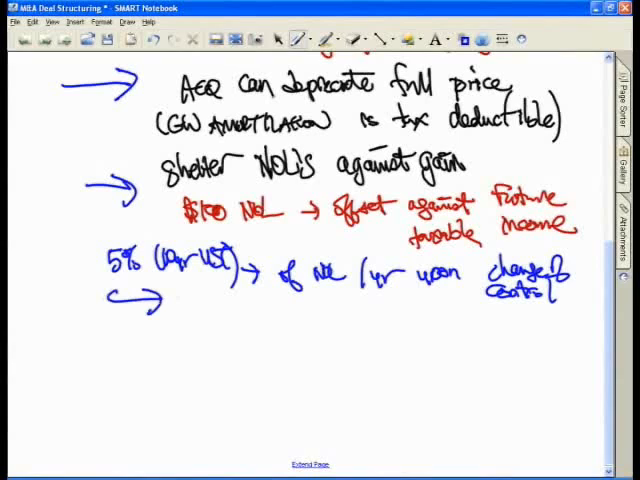
left_click_drag(175, 315, 255, 315)
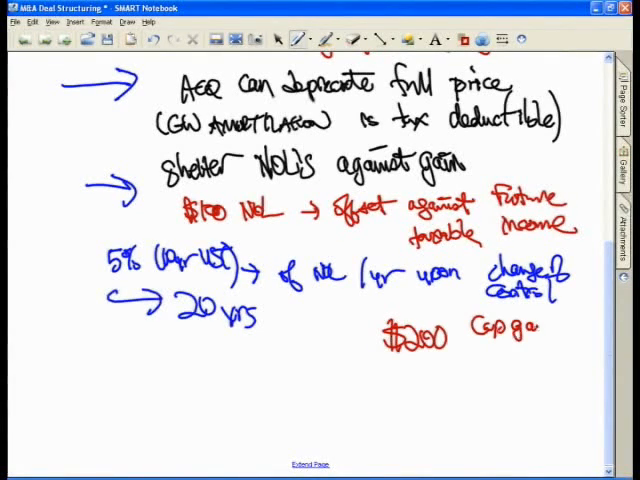
- Write '− 100 NOL' in red under $200 capital gains and underline it
left_click_drag(355, 363, 440, 368)
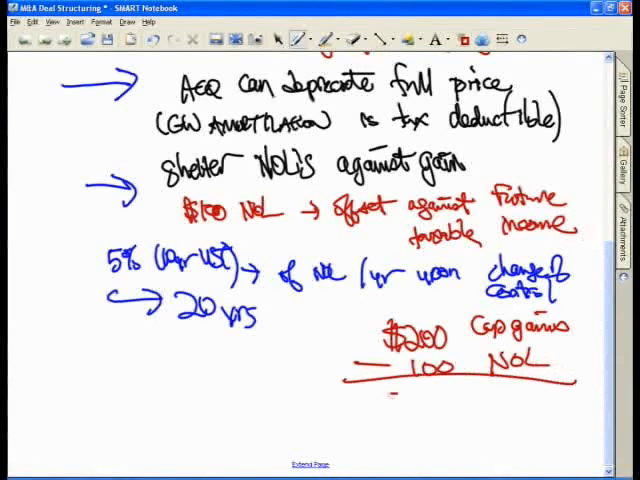
left_click_drag(390, 400, 415, 400)
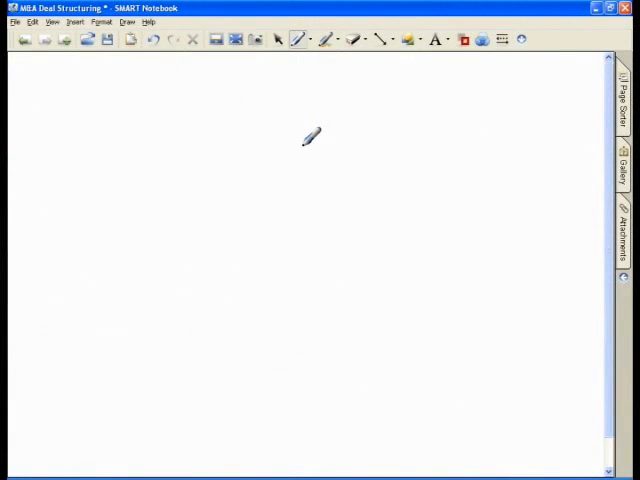
- Write the heading 'GAAP PRE FASB 141/142 (IFRS #3)' in black and underline PRE
left_click_drag(140, 80, 168, 78)
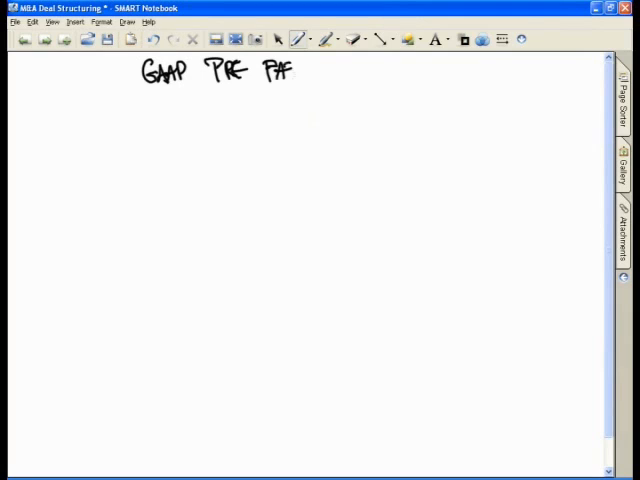
left_click_drag(300, 70, 355, 72)
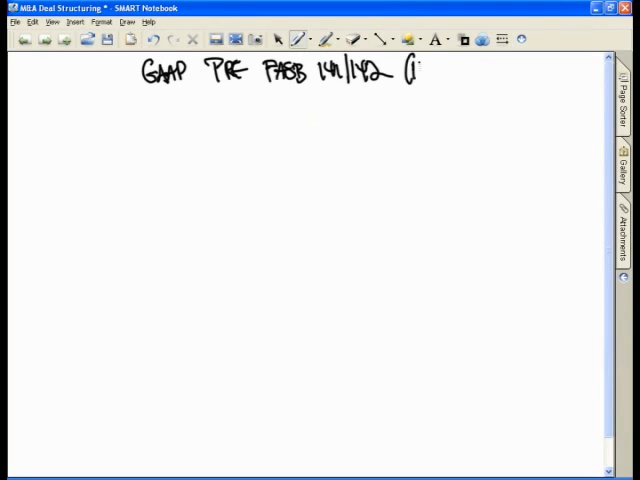
left_click_drag(430, 71, 480, 71)
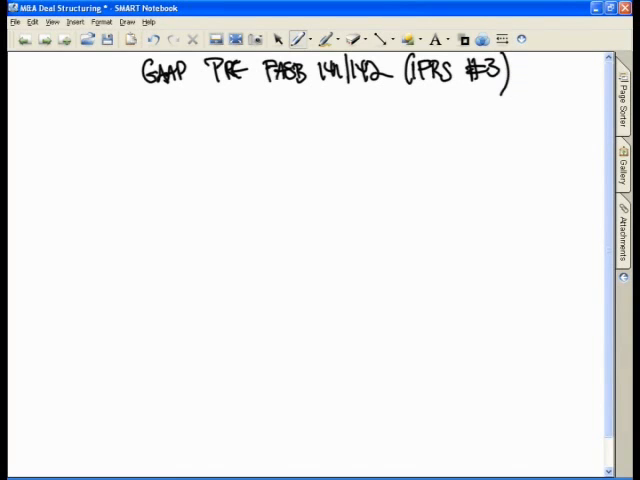
left_click_drag(205, 100, 260, 100)
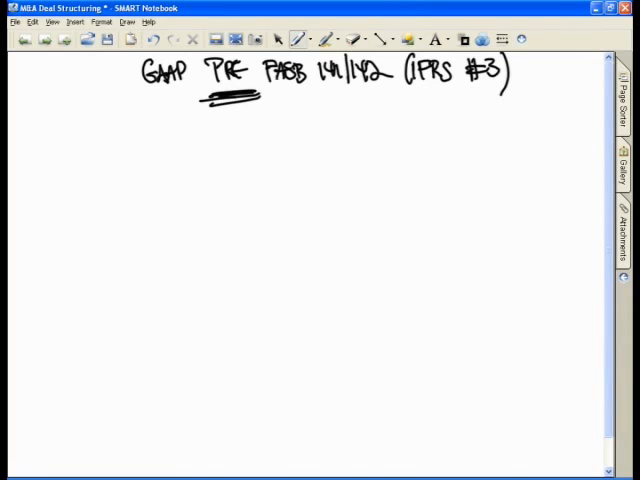
- Draw arrows to 'no pooling of interests', 'no GW amortization' and 'purchase price allocation'
left_click_drag(270, 120, 320, 103)
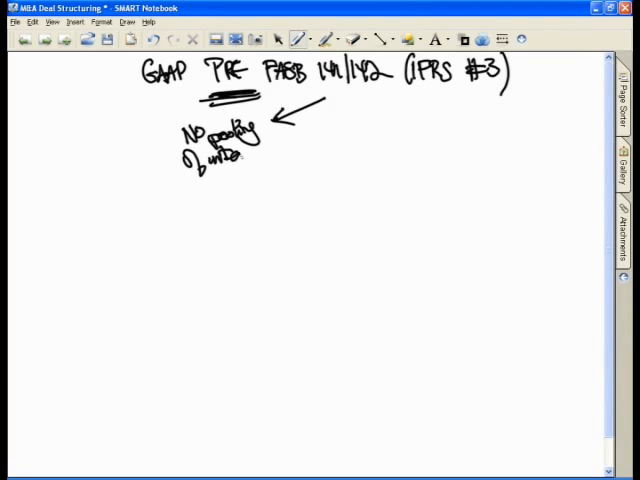
left_click_drag(245, 160, 285, 160)
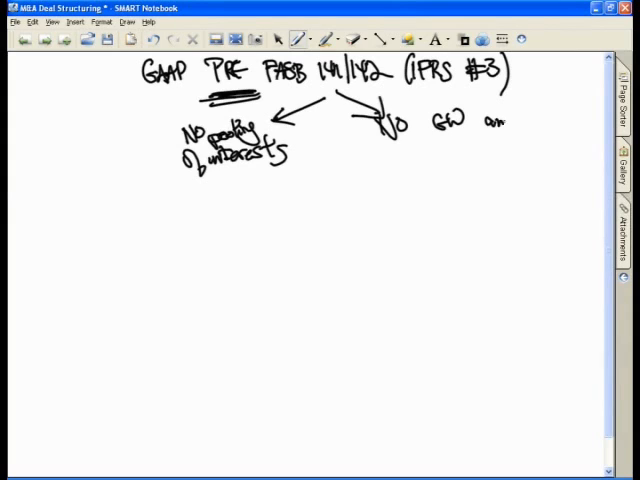
type("amortizal")
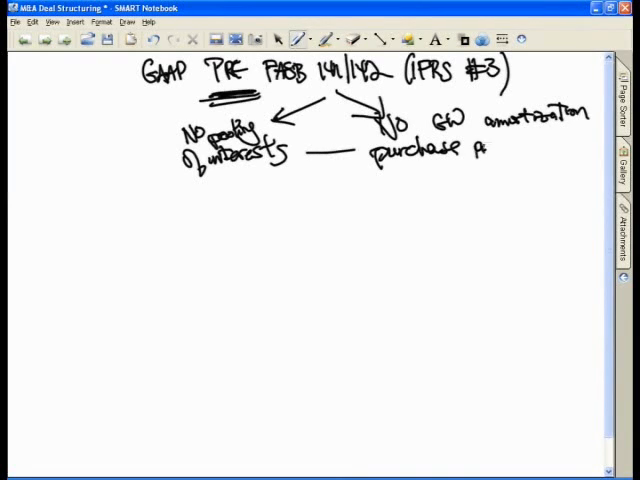
left_click_drag(490, 150, 565, 150)
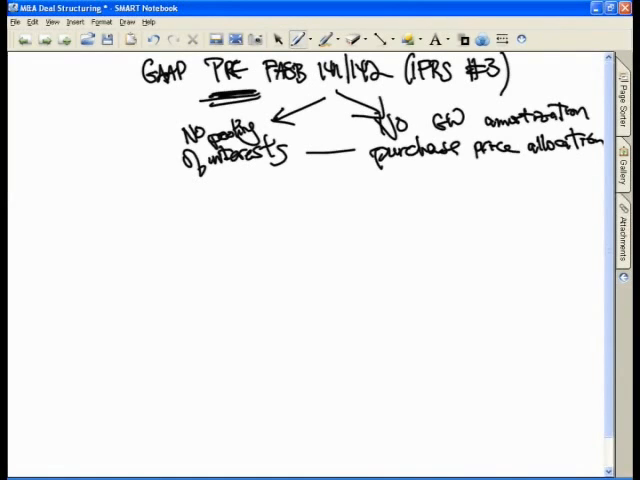
left_click_drag(130, 185, 145, 205)
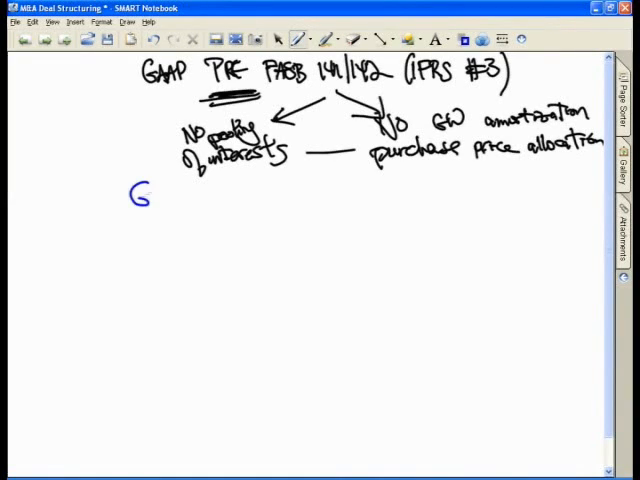
- Handwrite 'GW amortization' in blue beneath the diagram
left_click_drag(135, 195, 225, 200)
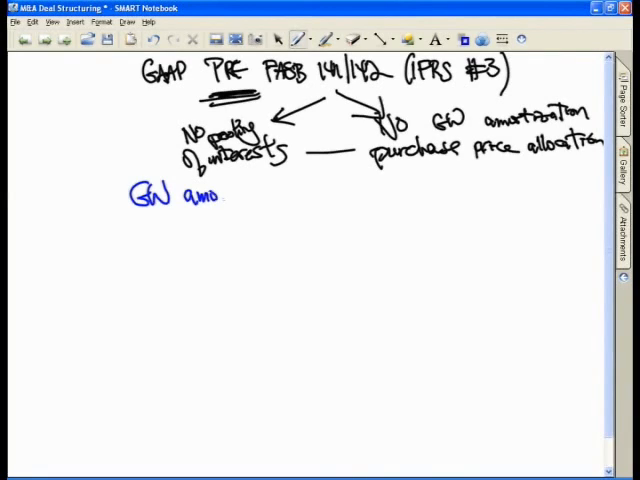
left_click_drag(225, 195, 280, 195)
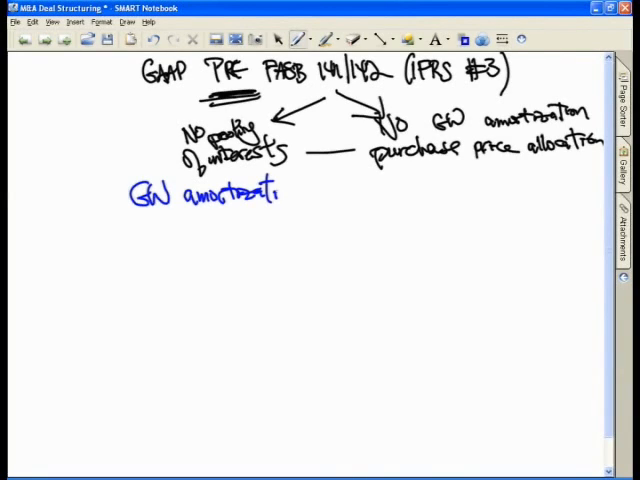